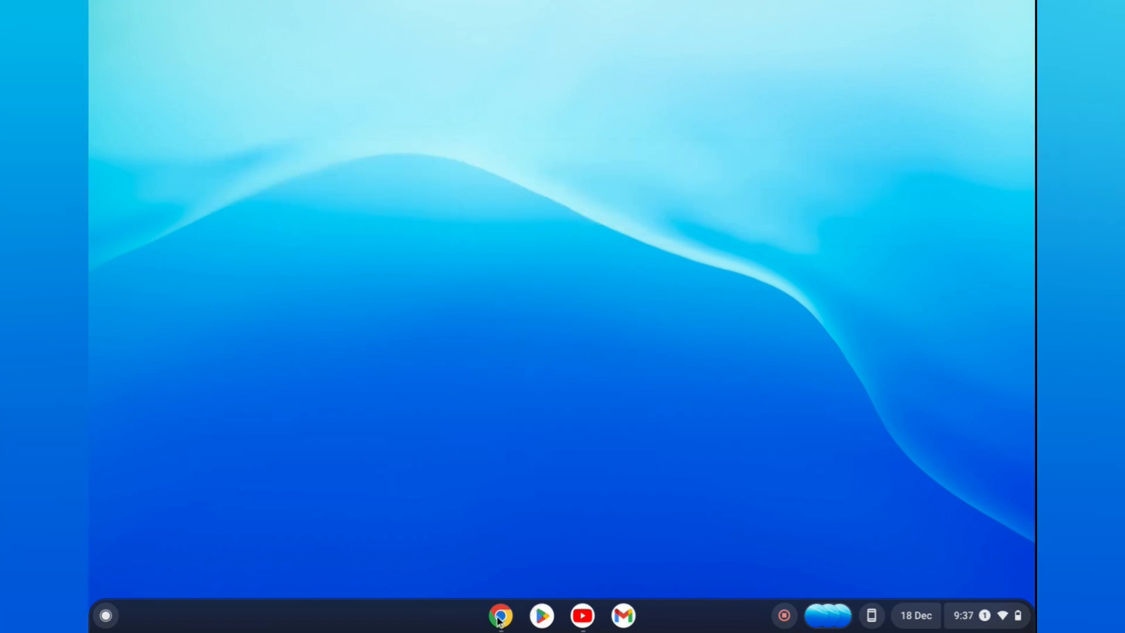
Step: Bring up Chrome showing the ESPN soccer page from the shelf icon
left_click(500, 616)
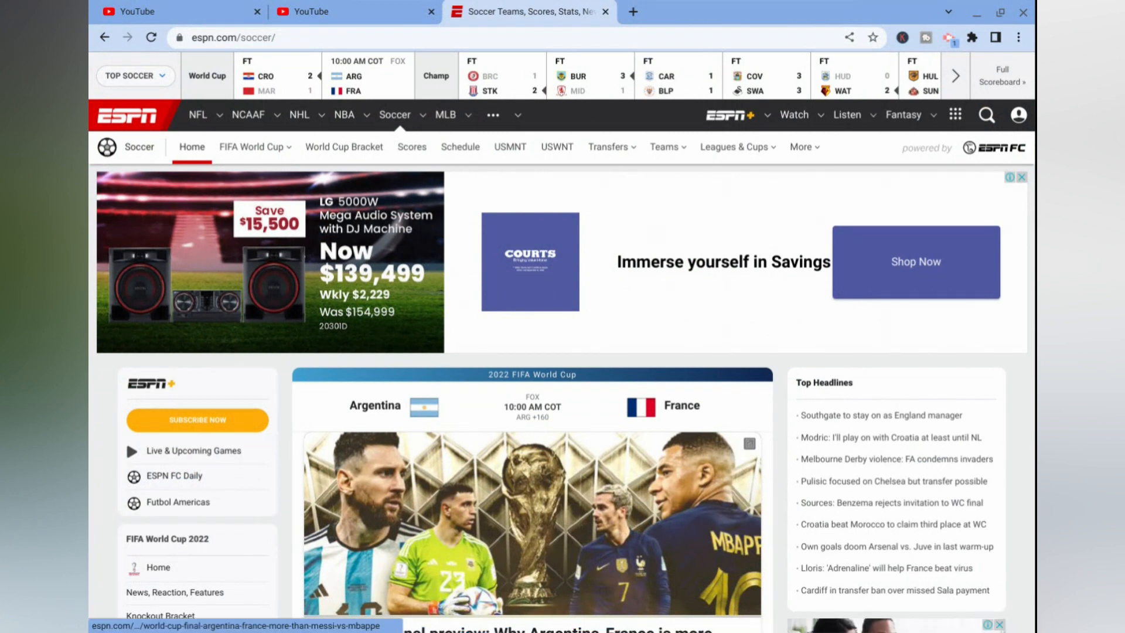
mouse_move(670, 556)
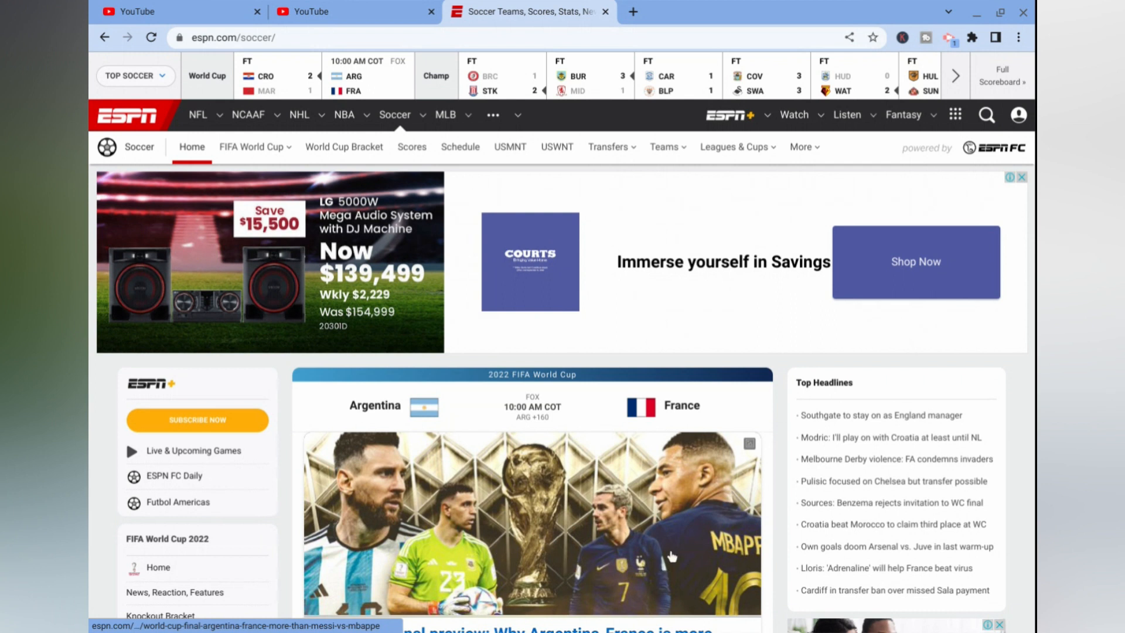
mouse_move(763, 590)
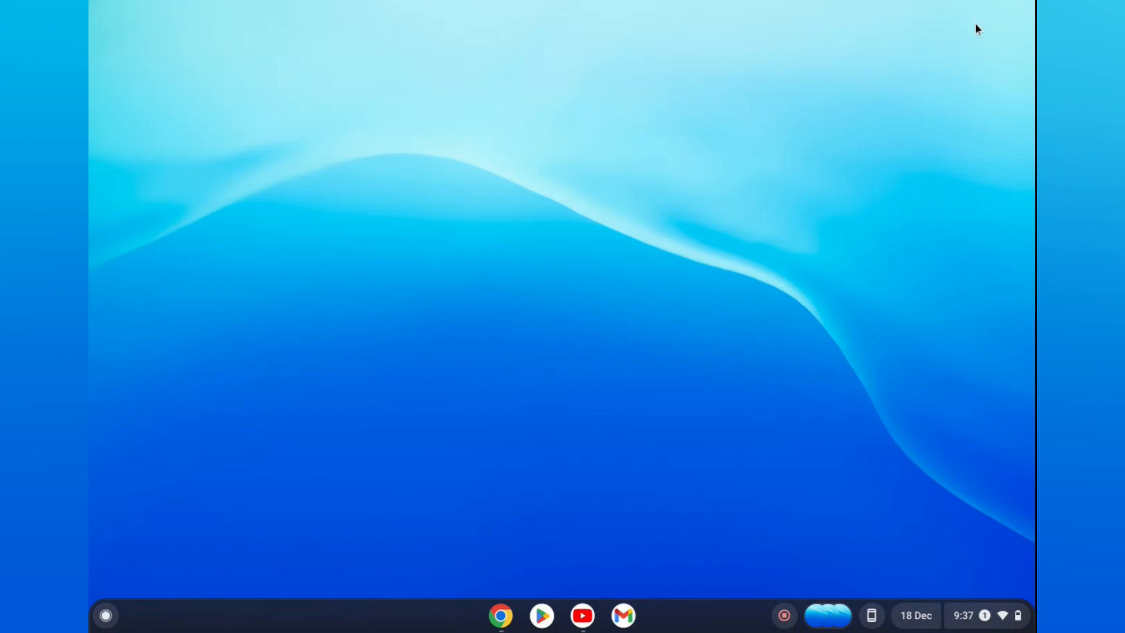
mouse_move(518, 444)
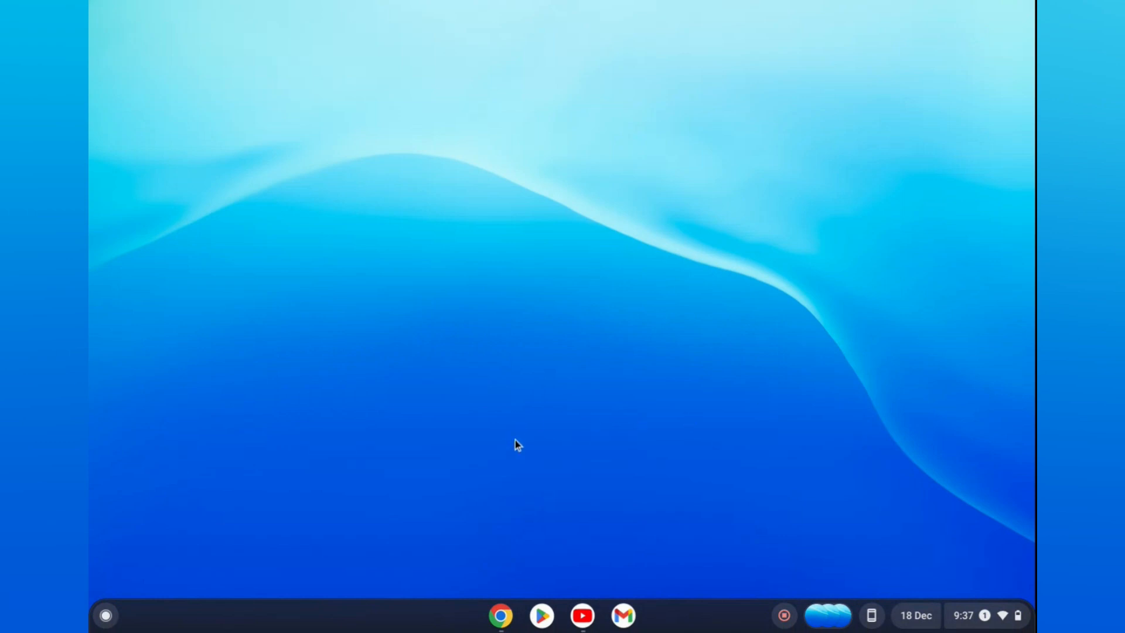
mouse_move(696, 315)
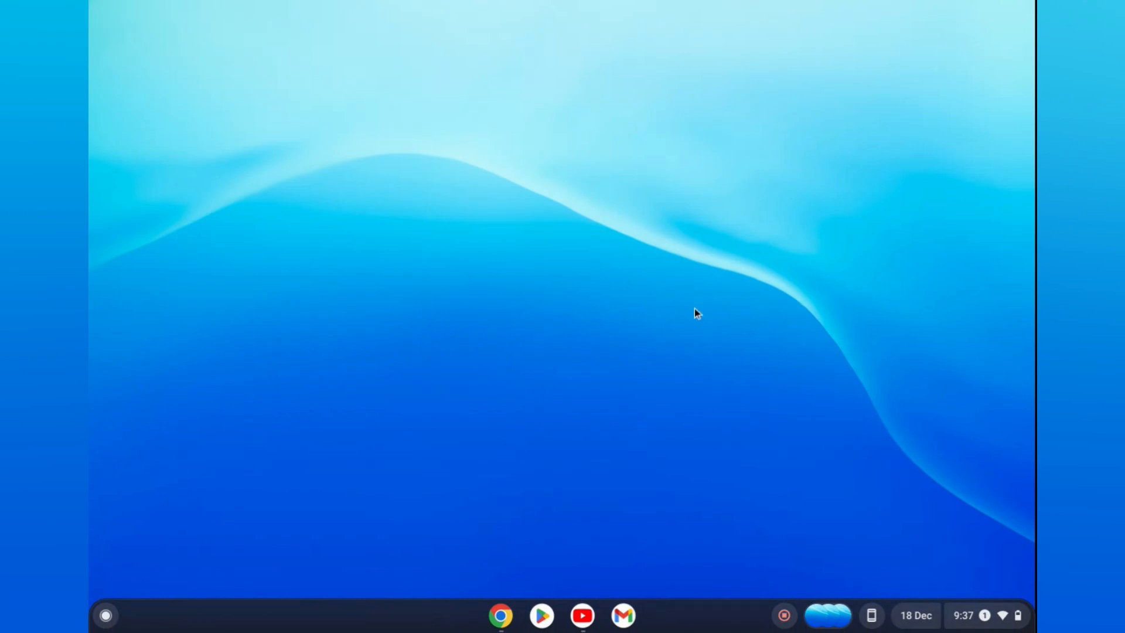
mouse_move(484, 449)
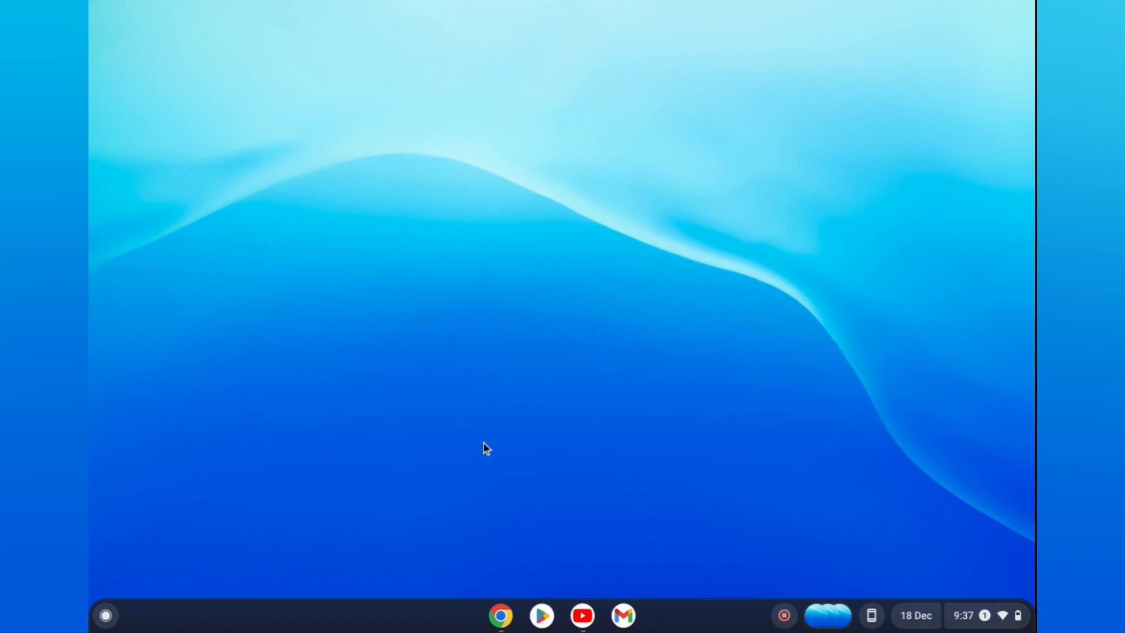
mouse_move(507, 450)
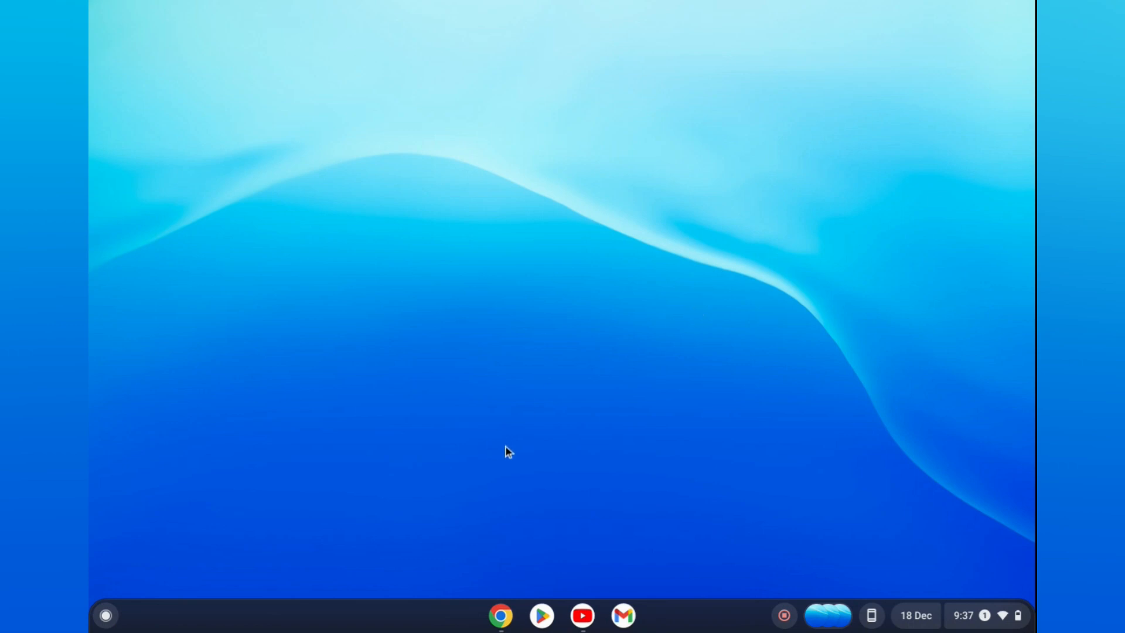
Step: Bring up the desktop menu with shelf and wallpaper options
right_click(506, 453)
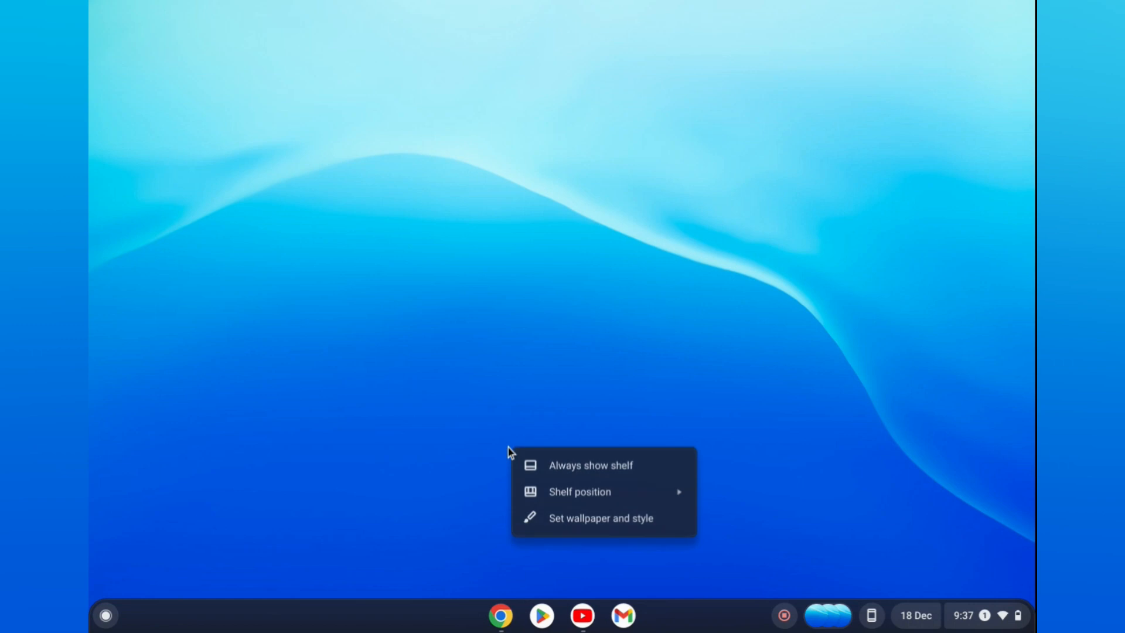
mouse_move(538, 475)
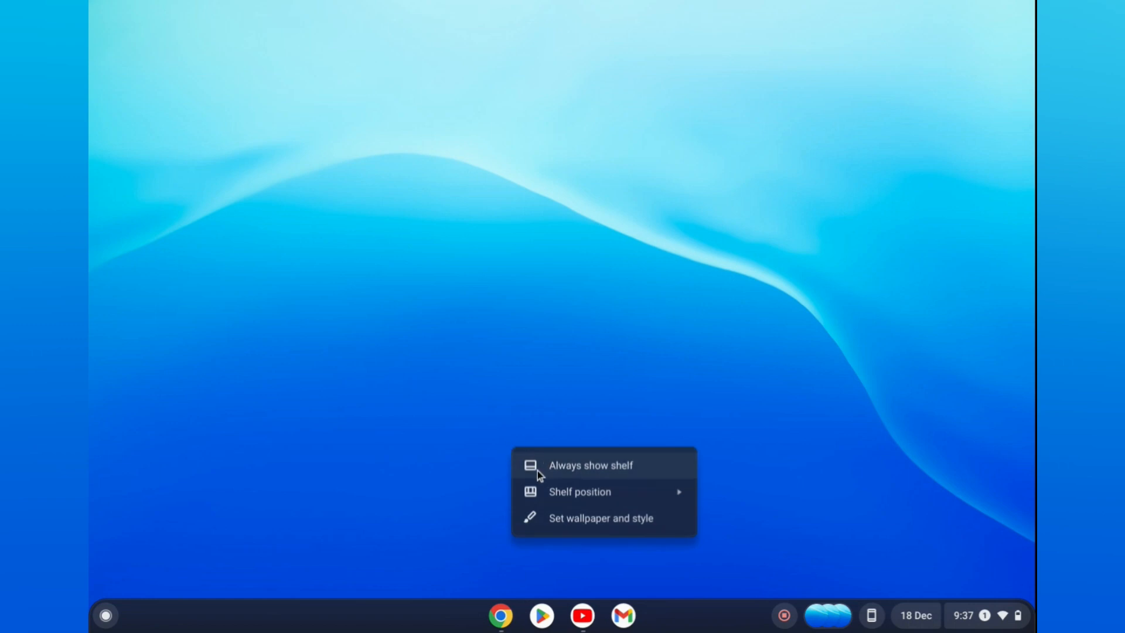
mouse_move(567, 474)
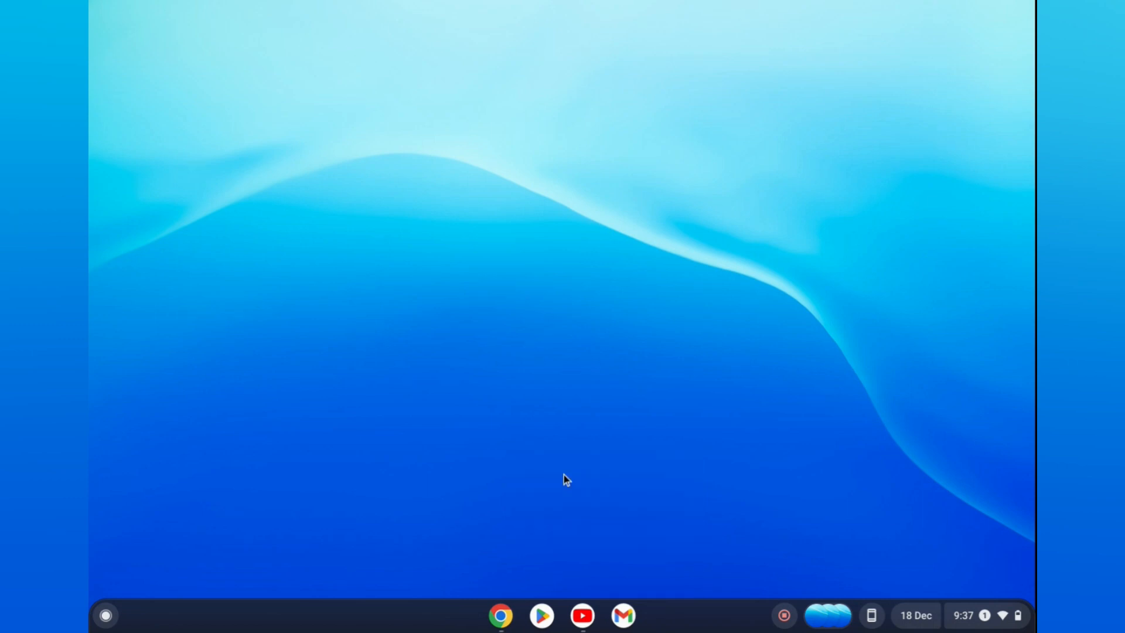
mouse_move(518, 591)
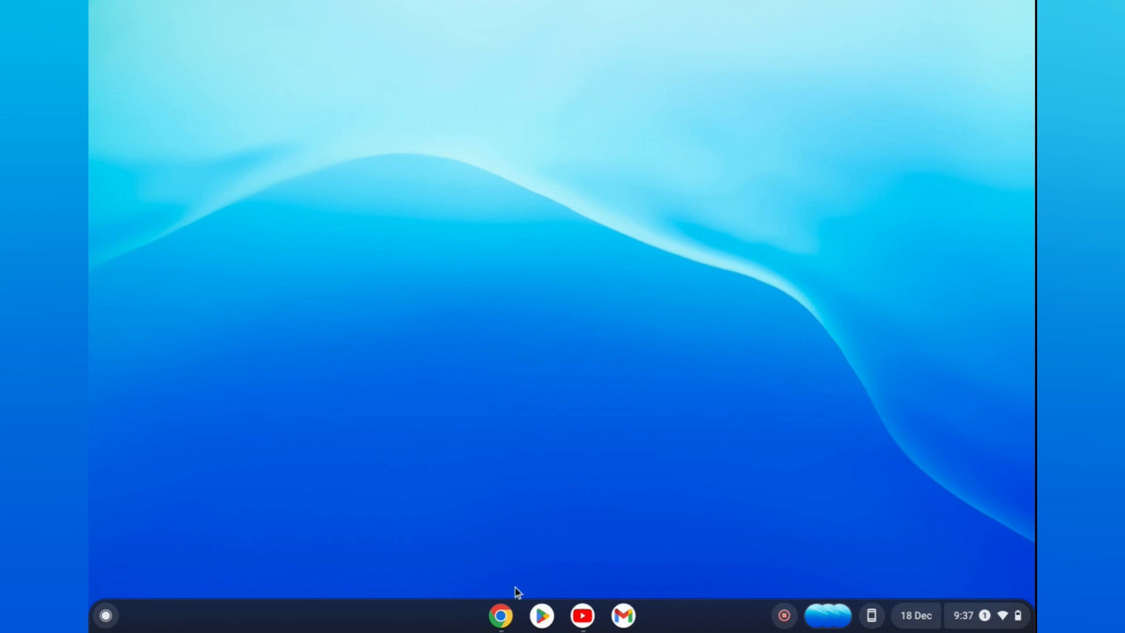
Step: Restore the Chrome window with the ESPN page while the shelf stays visible
left_click(501, 616)
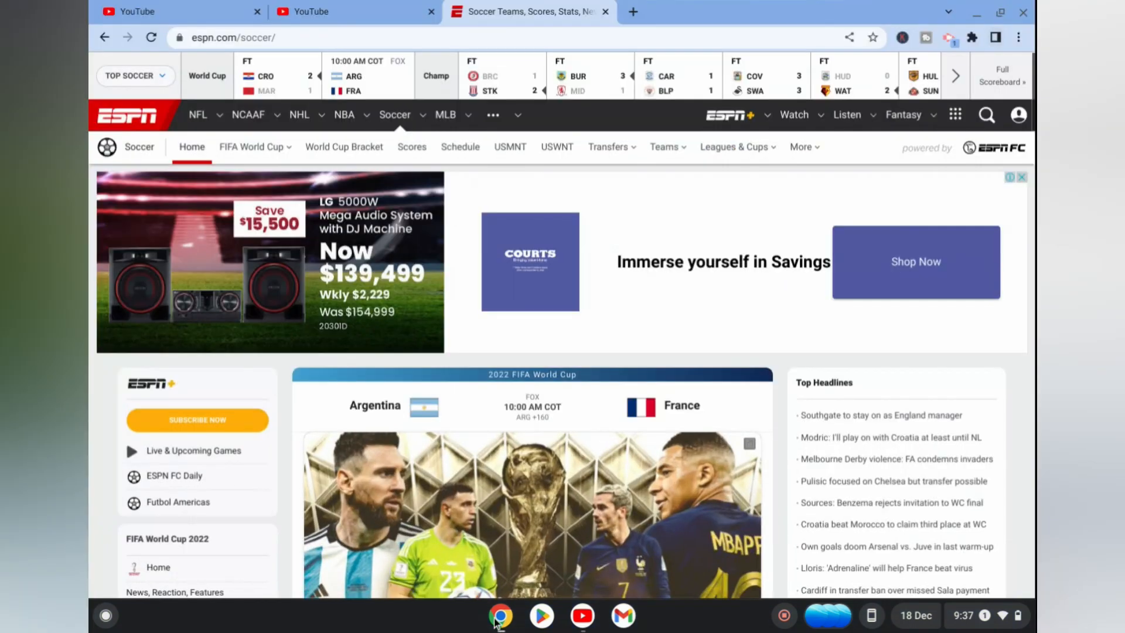
mouse_move(526, 481)
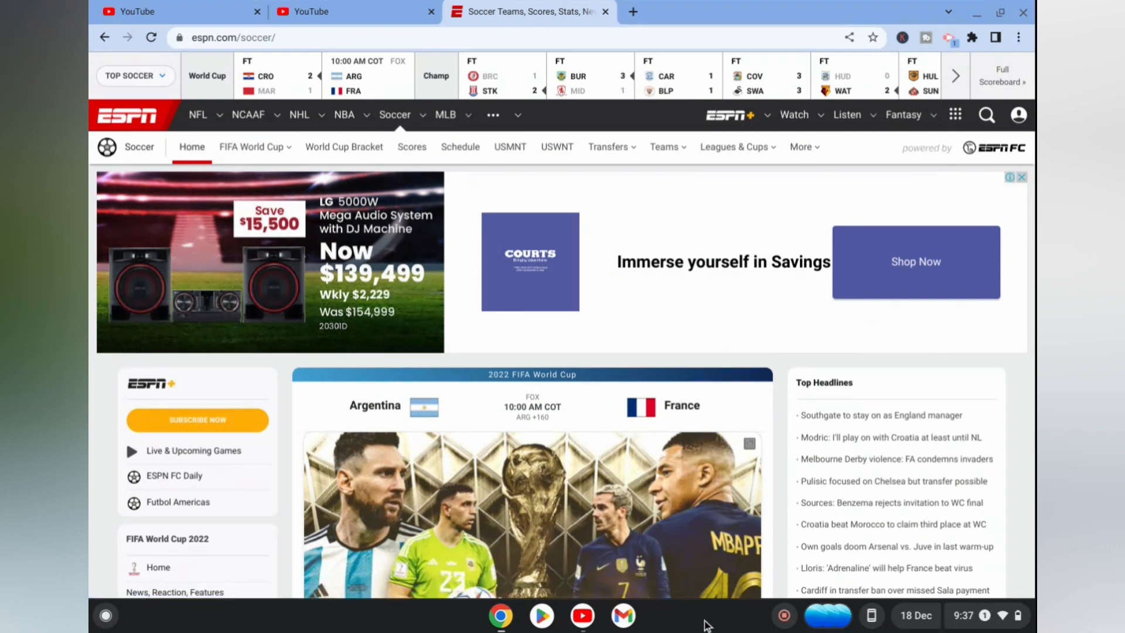
mouse_move(794, 409)
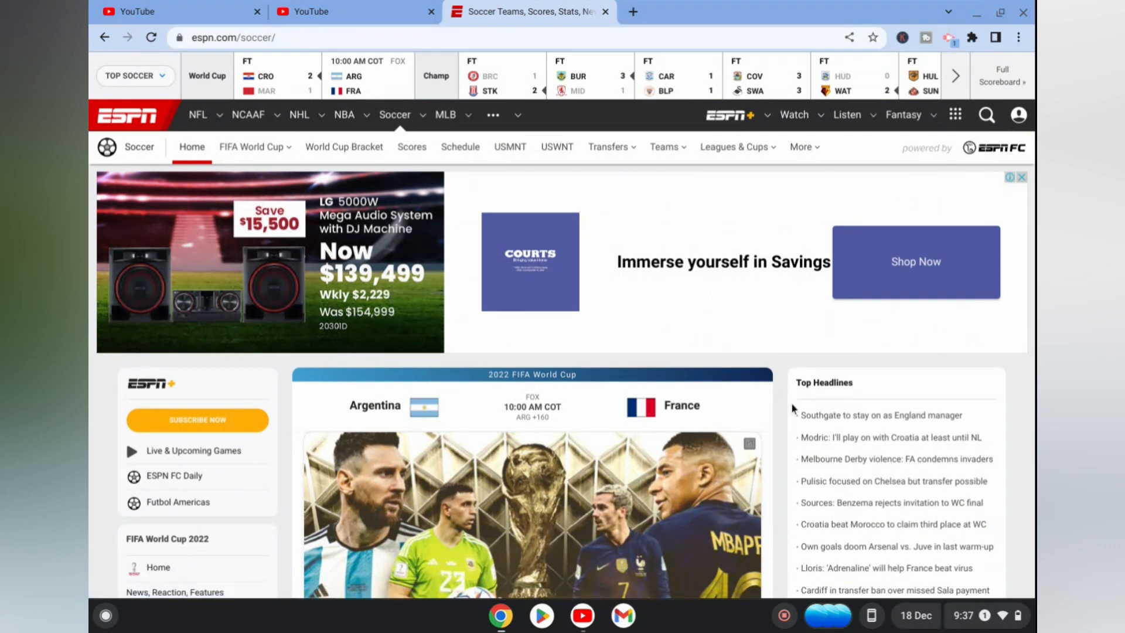